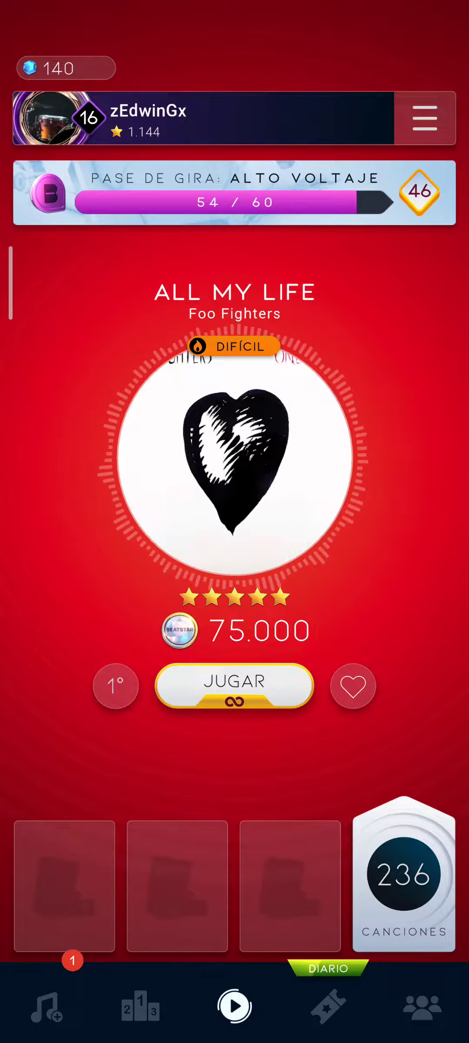
- Launch 'All My Life' by Foo Fighters on Difícil from its JUGAR button
{"action": "left_click", "coordinate": [233, 685]}
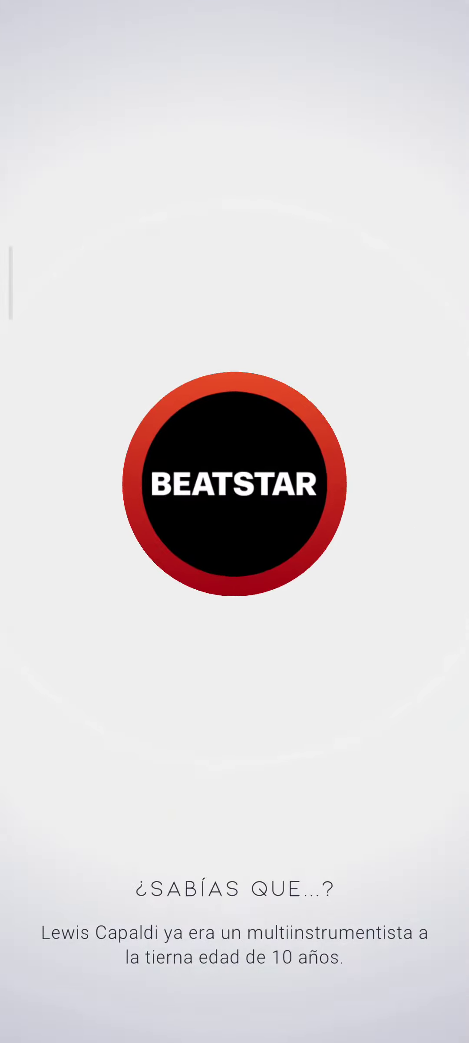